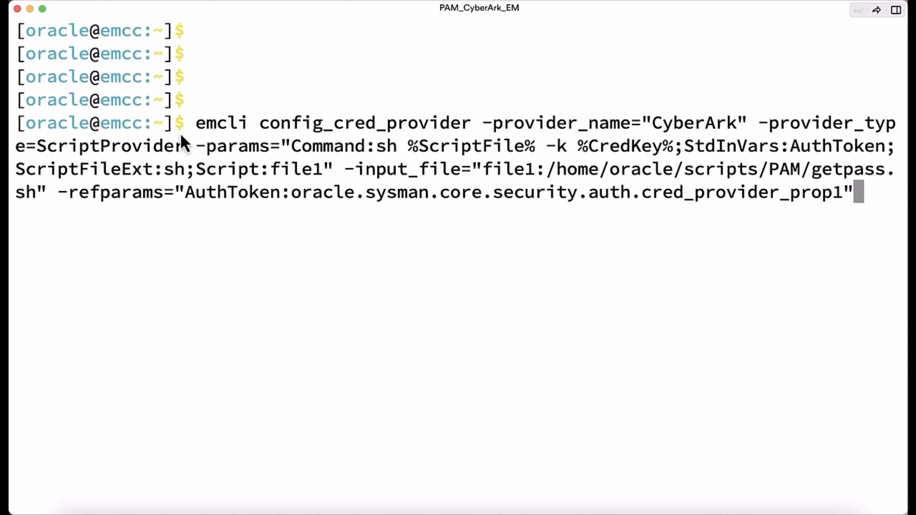
pyautogui.moveTo(319, 146)
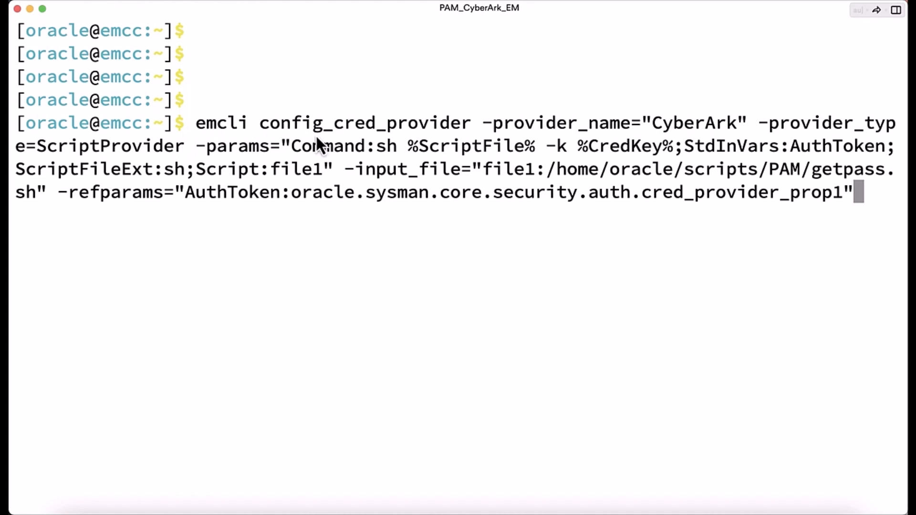
pyautogui.moveTo(496, 140)
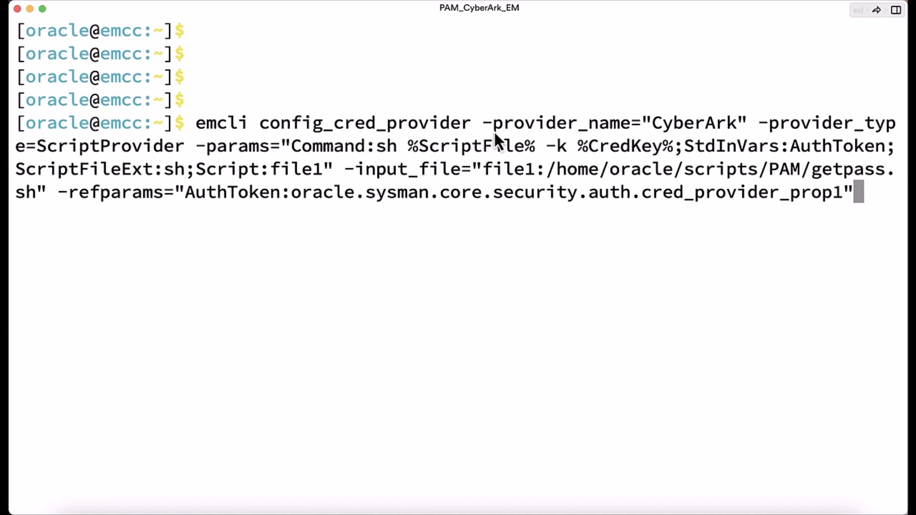
pyautogui.moveTo(584, 134)
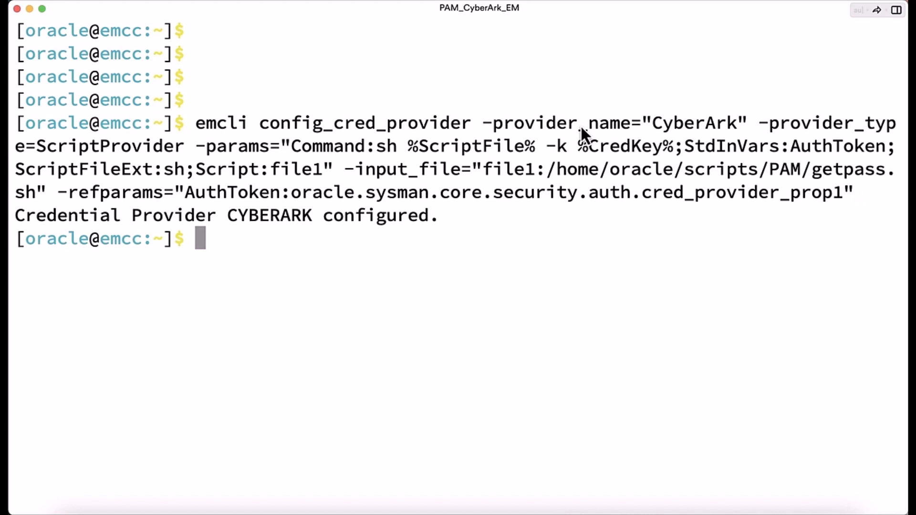
pyautogui.moveTo(228, 231)
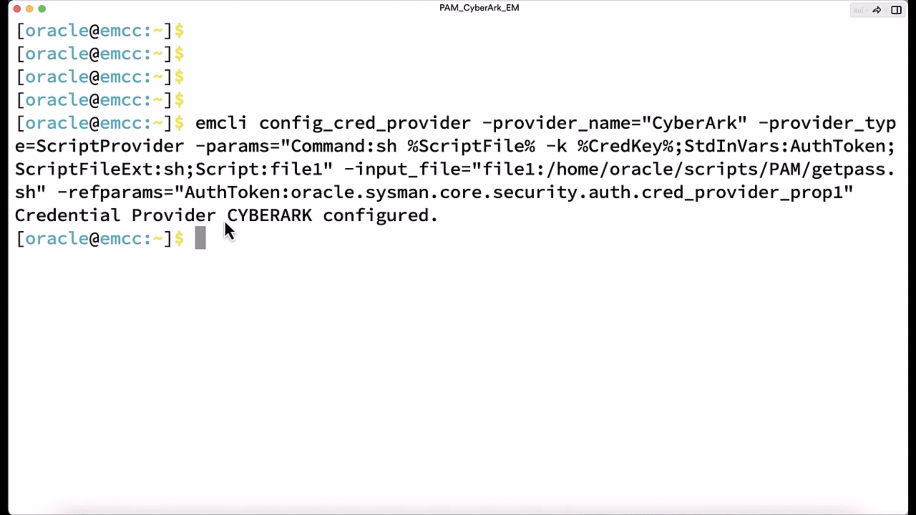
pyautogui.moveTo(318, 234)
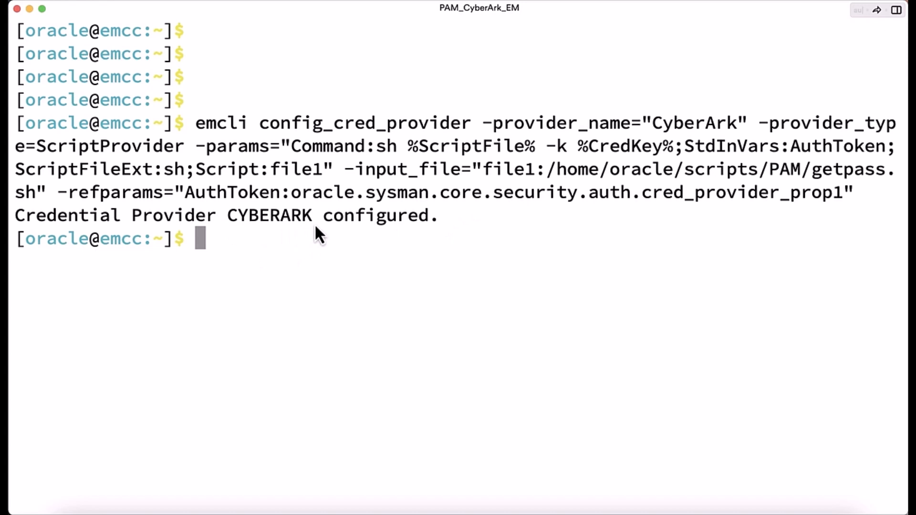
# Step: Enter the emcli store_cred_mapping command for mapper CyberArkFinDBNCredentials without running it yet
pyautogui.write('emcli store_cred_mapping -mapper_name="CyberArkFinDBNCredentials" -mapper_desc="Map CyberArk credential attributes to DBCreds type" -auth_target_type=oracle_database -cred_type="DBCreds" -attributesmap="user:DBU')
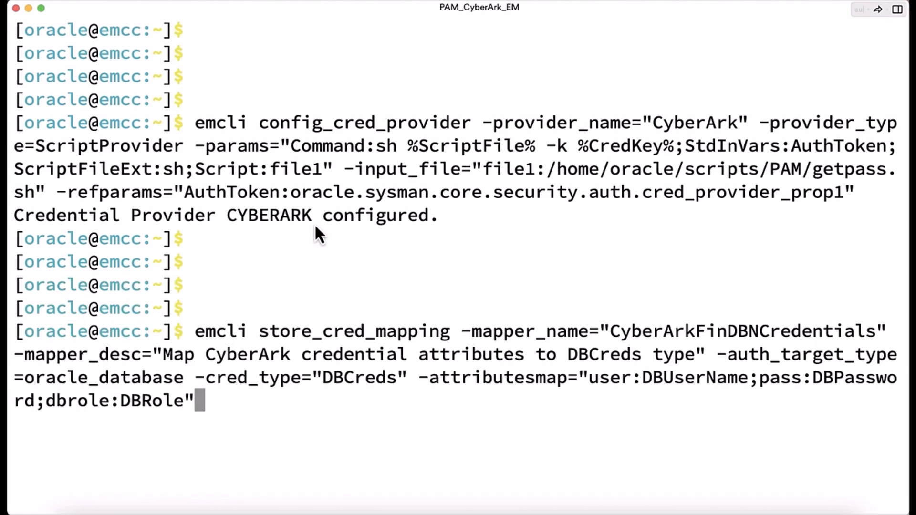
pyautogui.moveTo(227, 343)
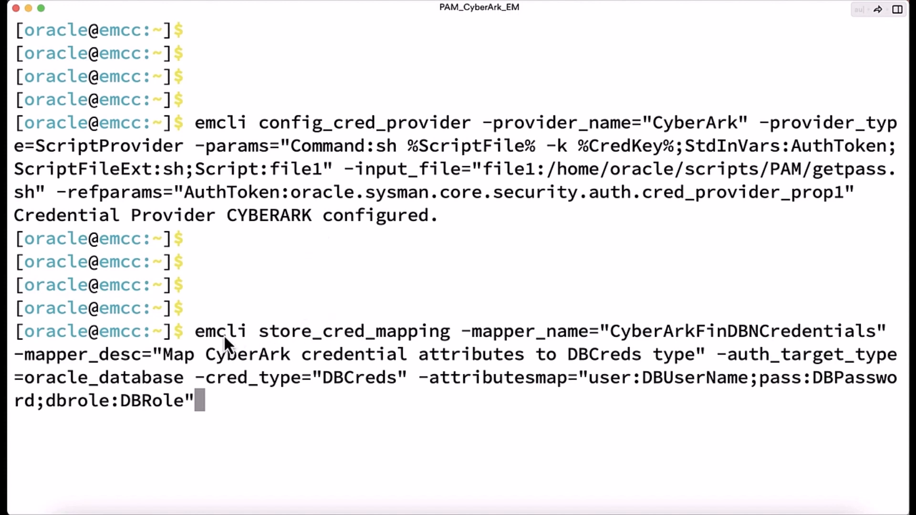
pyautogui.moveTo(409, 350)
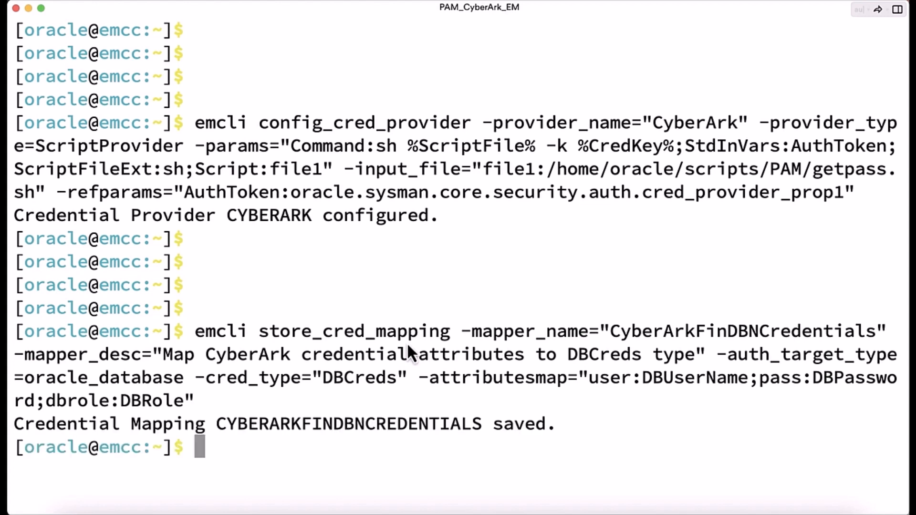
pyautogui.moveTo(222, 443)
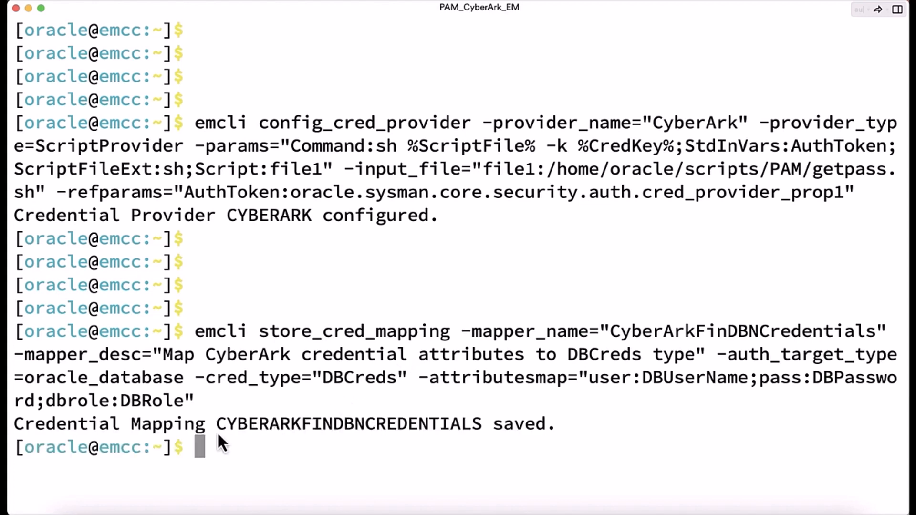
pyautogui.moveTo(423, 442)
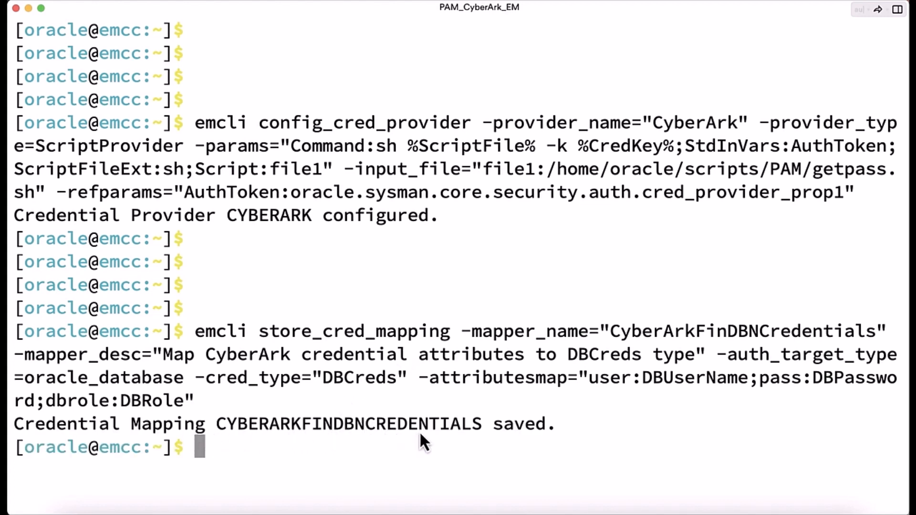
pyautogui.moveTo(532, 442)
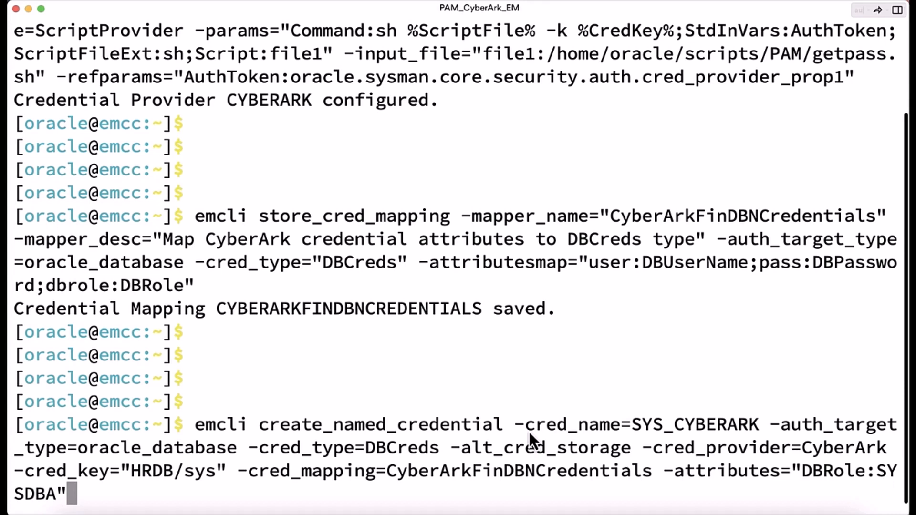
pyautogui.moveTo(696, 438)
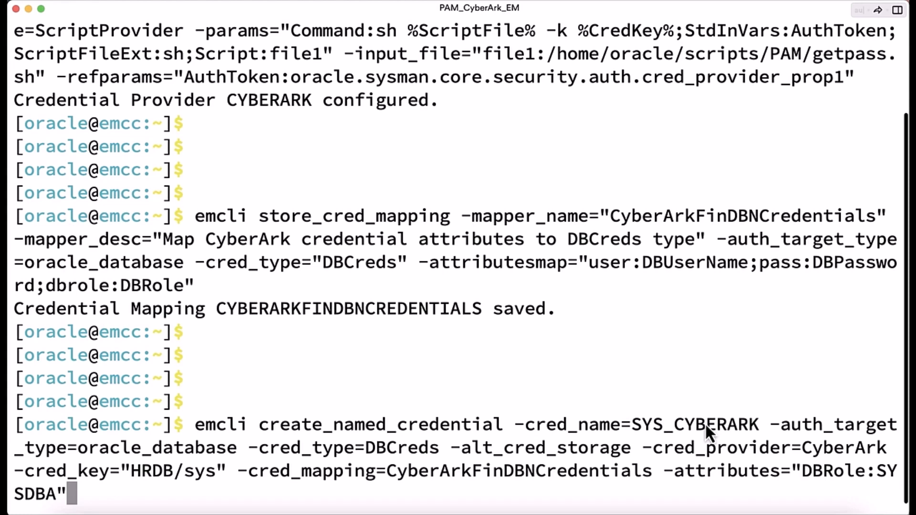
pyautogui.moveTo(708, 430)
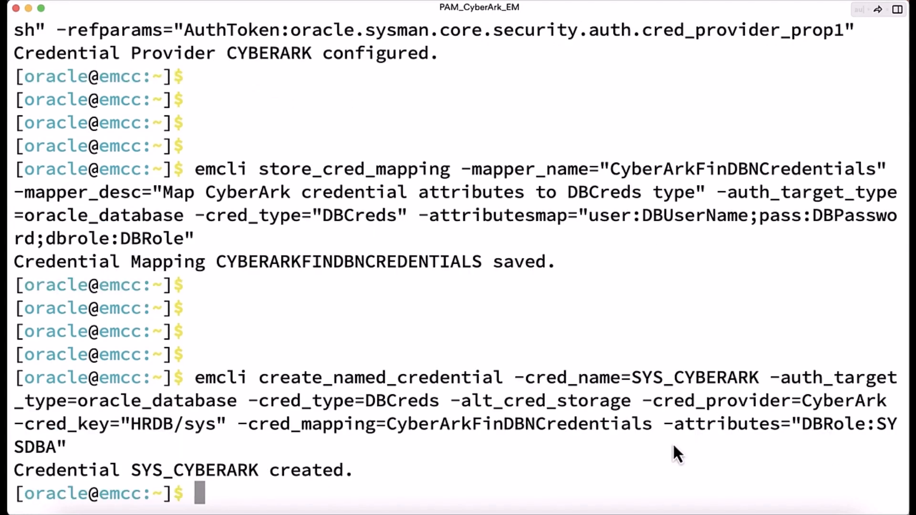
pyautogui.moveTo(286, 465)
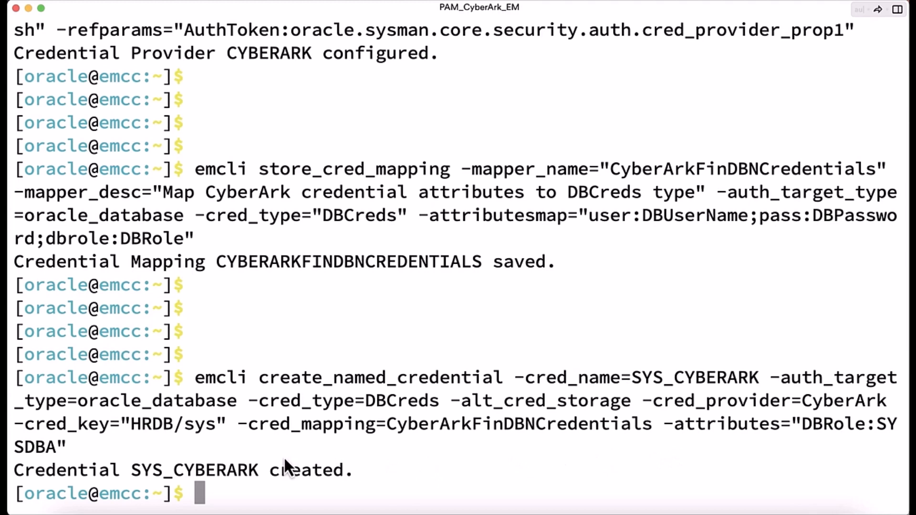
pyautogui.moveTo(282, 493)
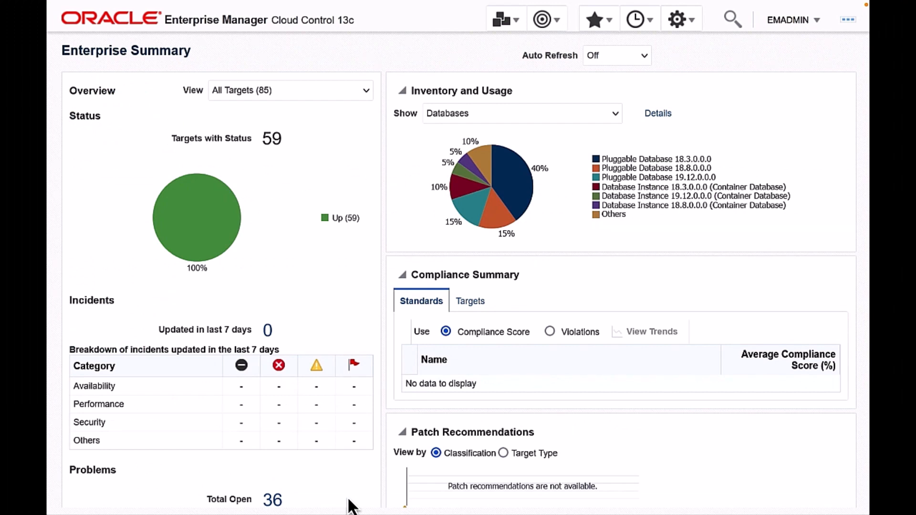
pyautogui.moveTo(710, 105)
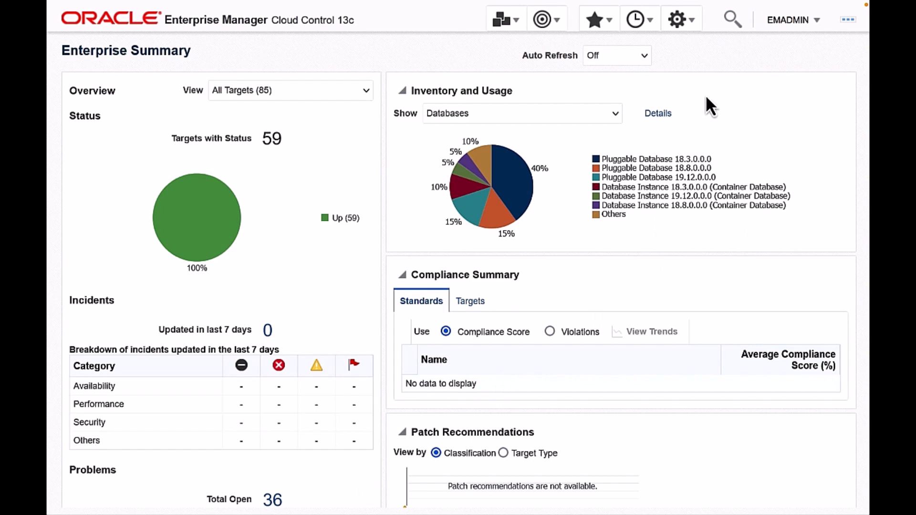
# Step: View the SYS_CYBERARK named credential's details from Setup > Security > Named Credentials
pyautogui.click(677, 20)
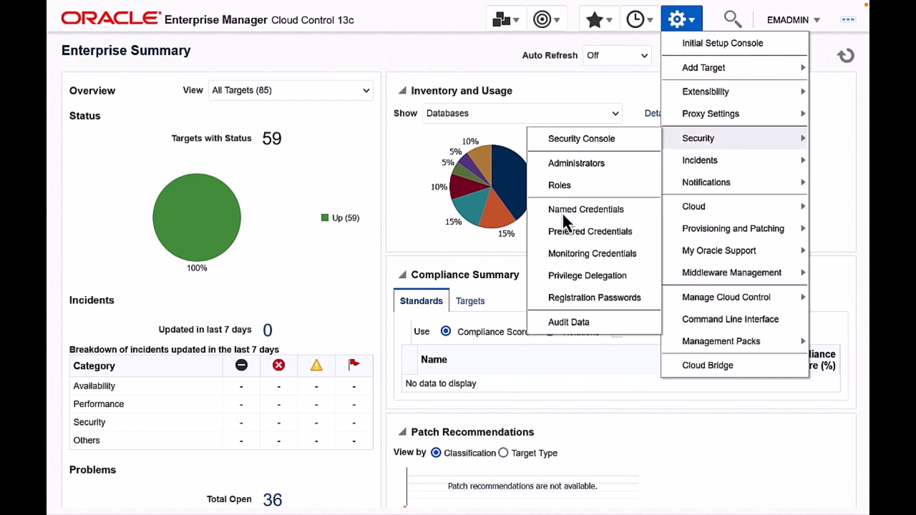
pyautogui.click(586, 209)
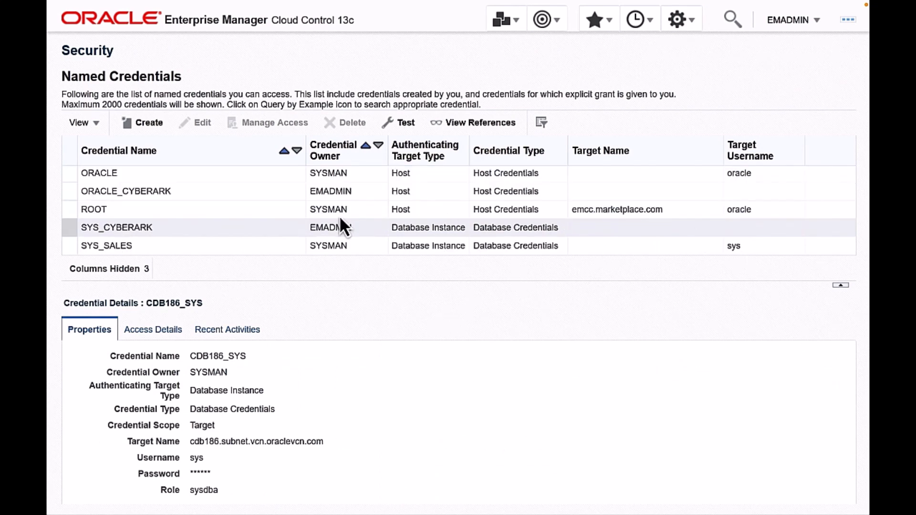
pyautogui.moveTo(129, 240)
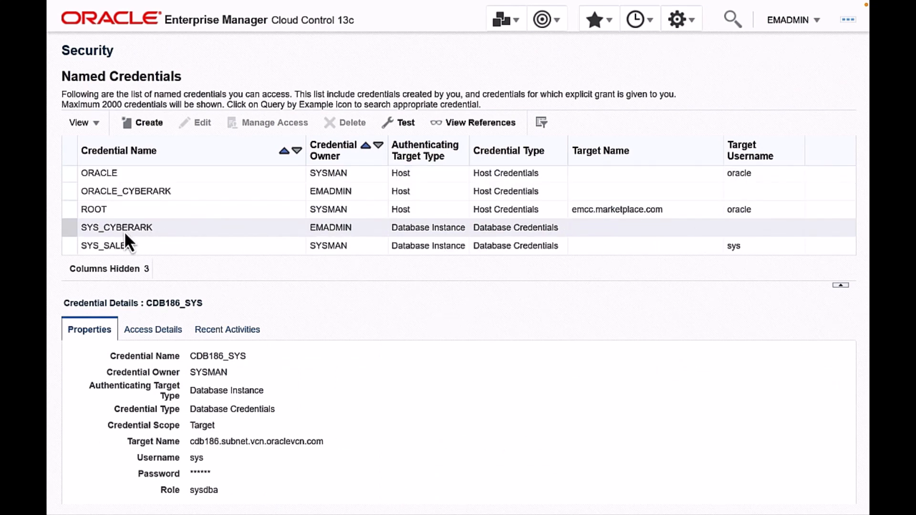
pyautogui.click(116, 227)
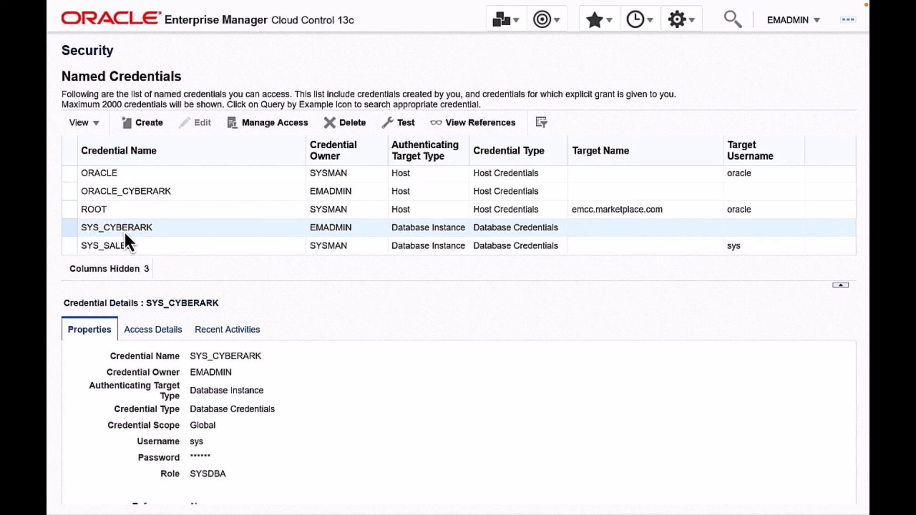
pyautogui.moveTo(340, 400)
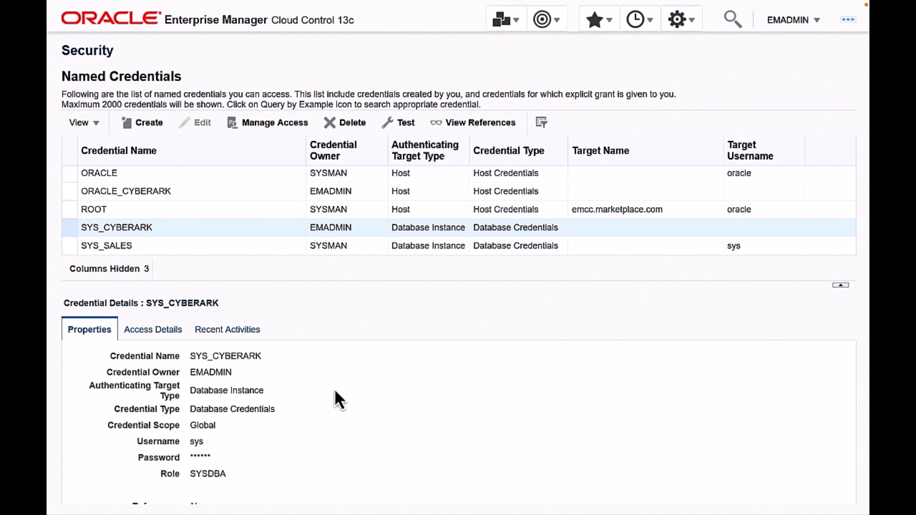
pyautogui.moveTo(413, 400)
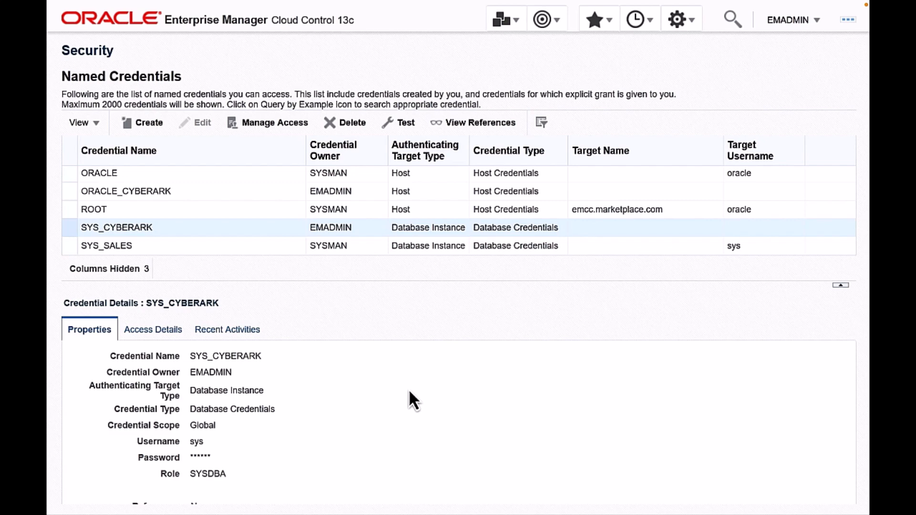
pyautogui.moveTo(570, 97)
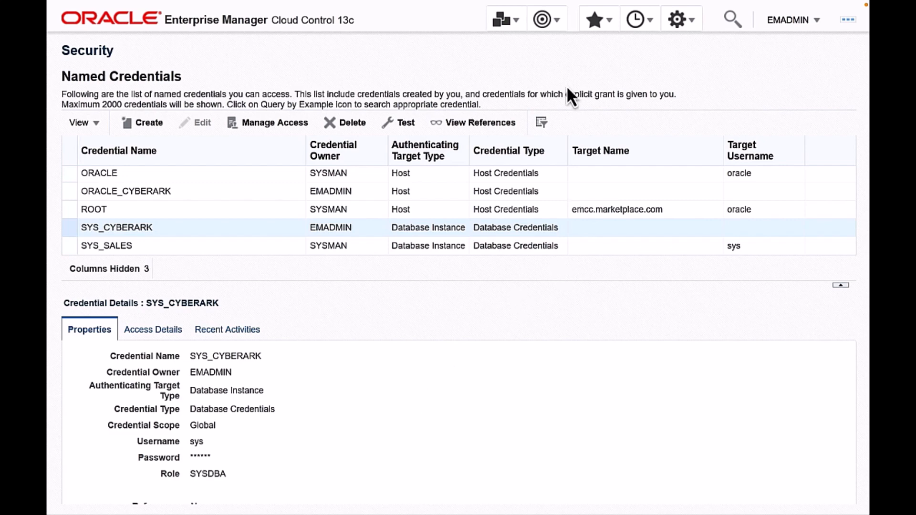
# Step: Navigate to the db19c container database and launch its Performance Hub, reaching Database Login
pyautogui.click(541, 19)
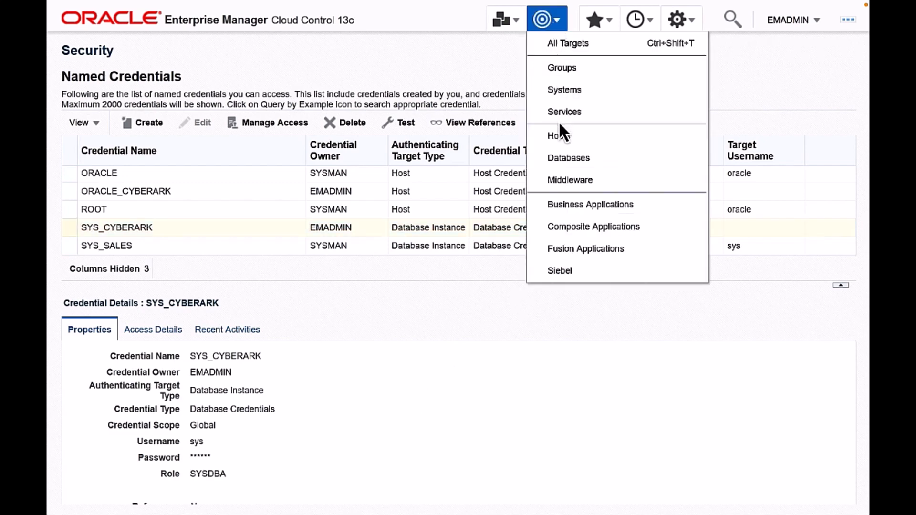
pyautogui.click(568, 158)
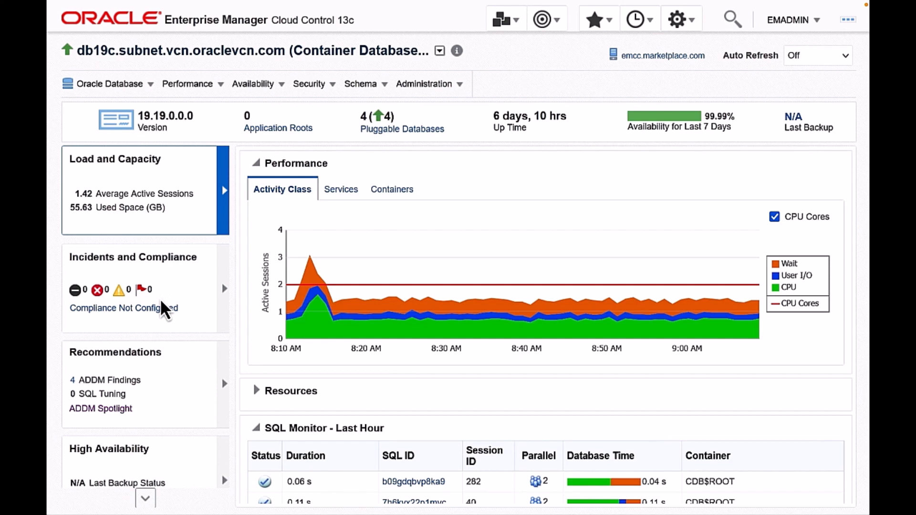
pyautogui.moveTo(221, 99)
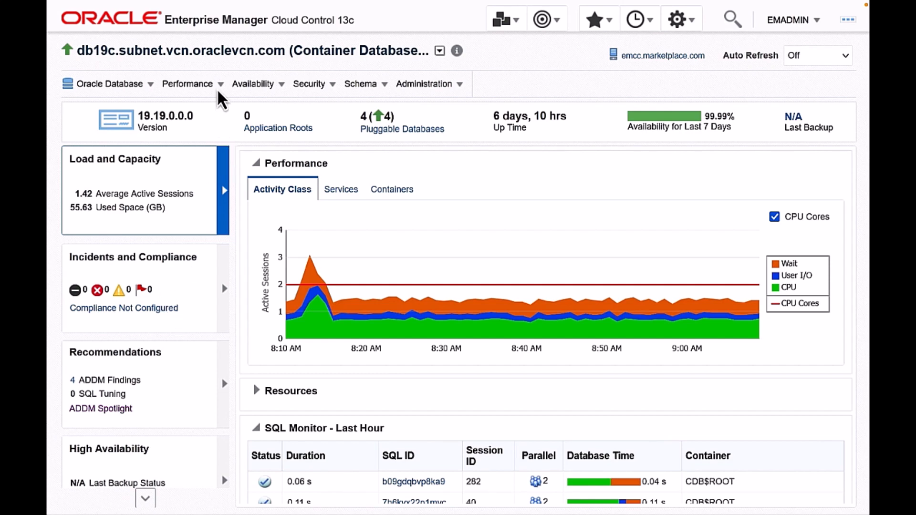
pyautogui.click(188, 84)
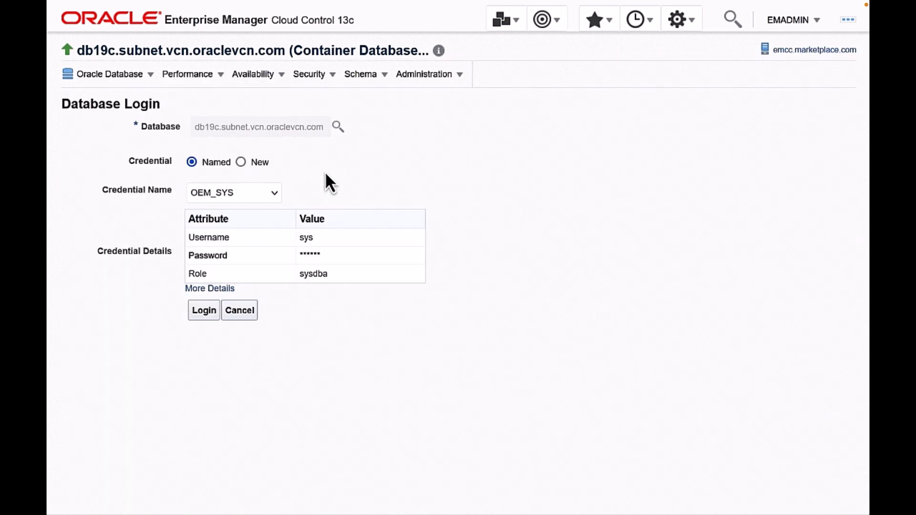
pyautogui.moveTo(406, 377)
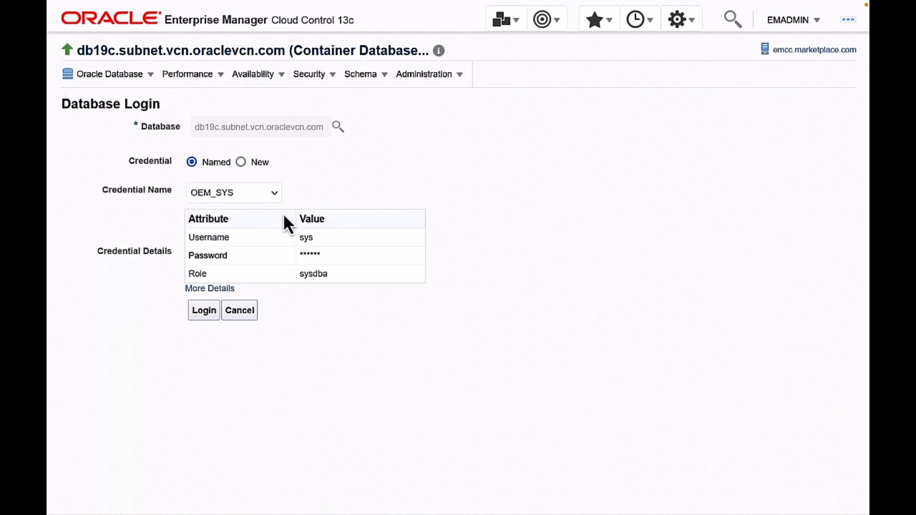
# Step: Log into db19c using the SYS_CYBERARK named credential
pyautogui.click(233, 192)
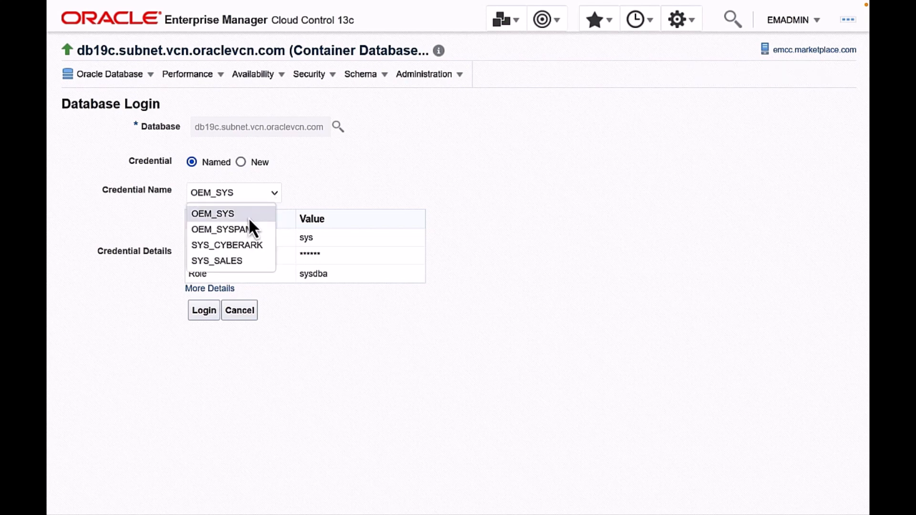
pyautogui.click(227, 246)
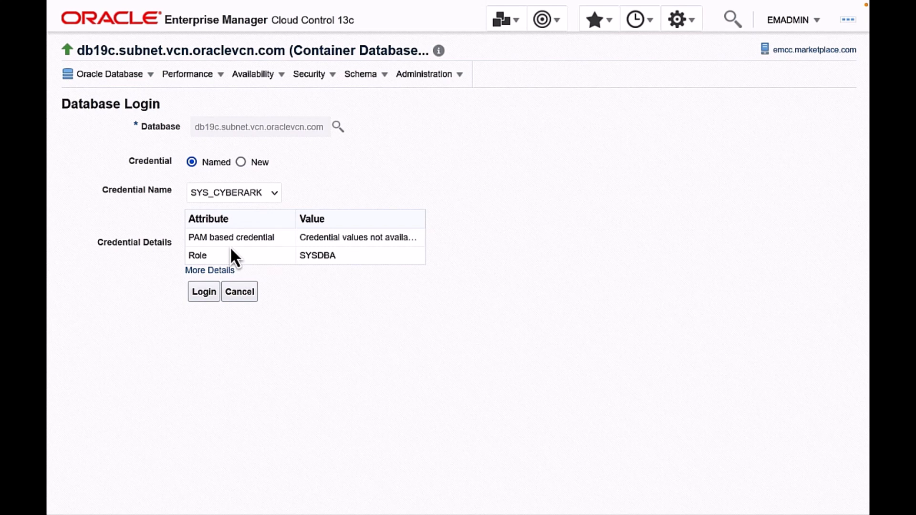
pyautogui.click(203, 292)
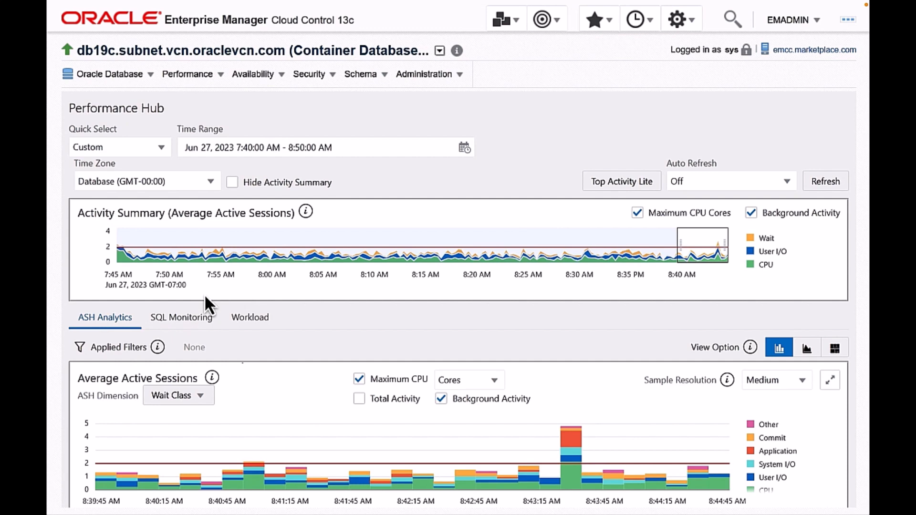
pyautogui.moveTo(421, 380)
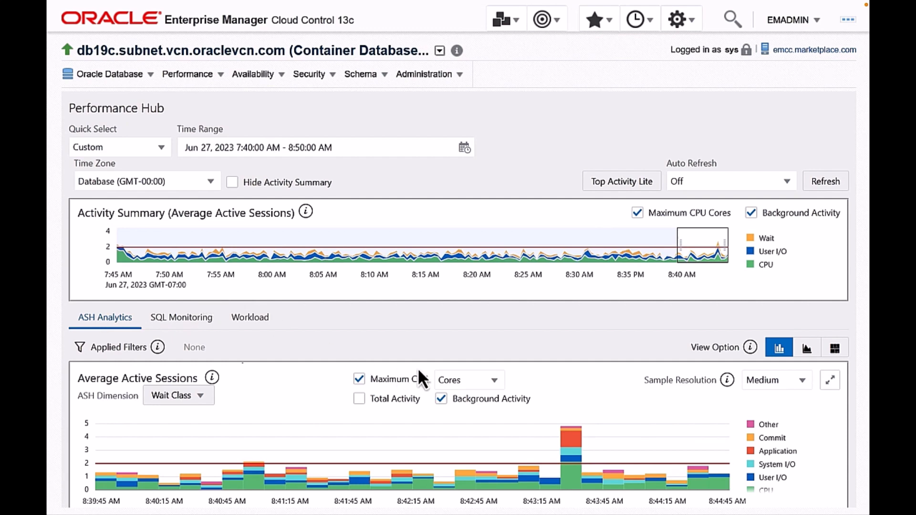
# Step: Scroll Performance Hub down to the SQL ID and User Session activity tables
pyautogui.scroll(-3)
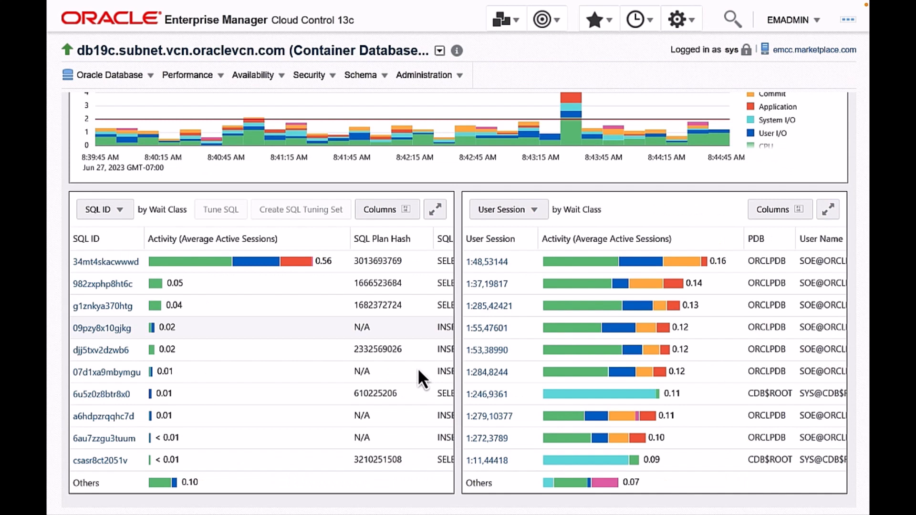